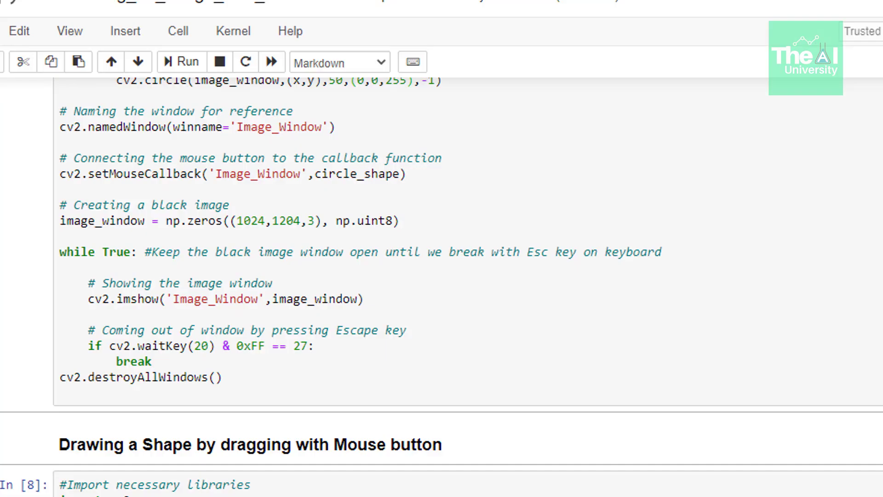
Step: Scroll down to the 'Drawing a Shape by dragging with Mouse button' cell
{"action": "scroll", "scroll_direction": "down", "scroll_amount": 3}
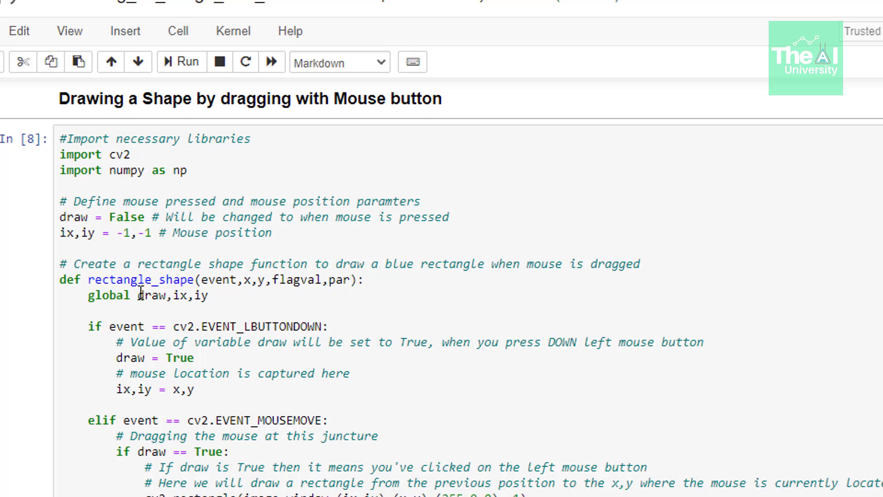
{"action": "scroll", "scroll_direction": "down", "scroll_amount": 3}
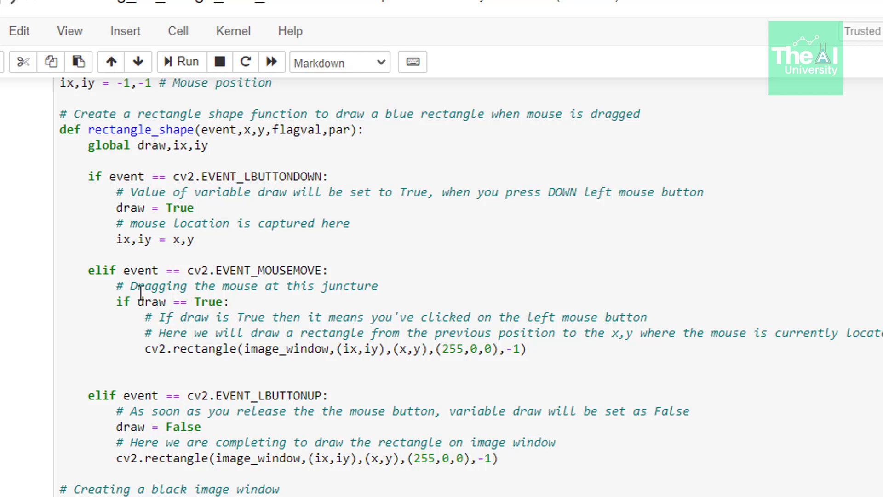
{"action": "double_click", "coordinate": [214, 129]}
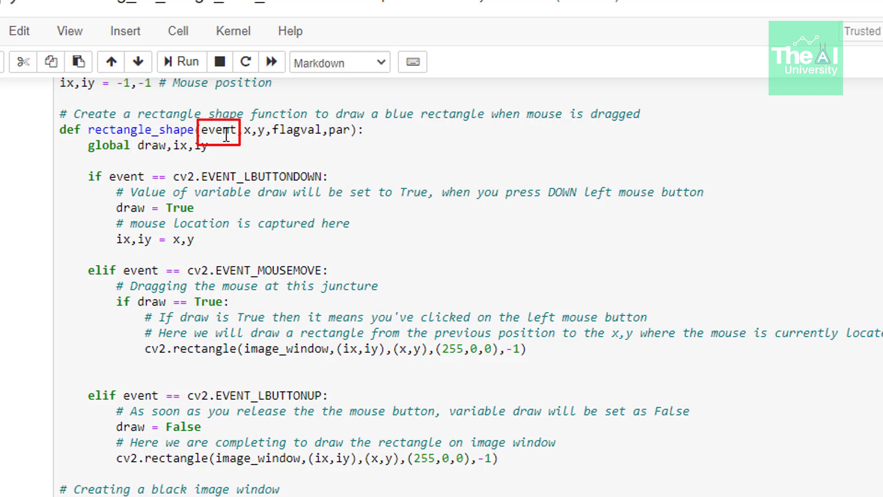
{"action": "left_click", "coordinate": [338, 62]}
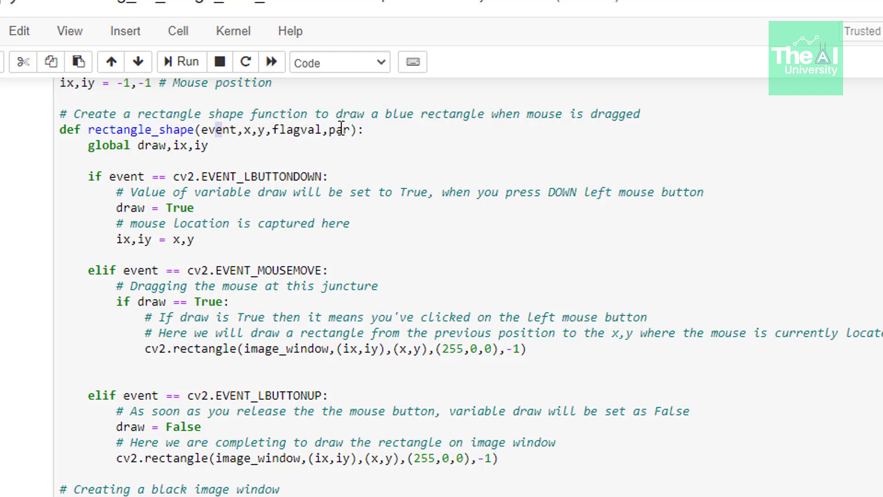
{"action": "scroll", "scroll_direction": "down", "scroll_amount": 3}
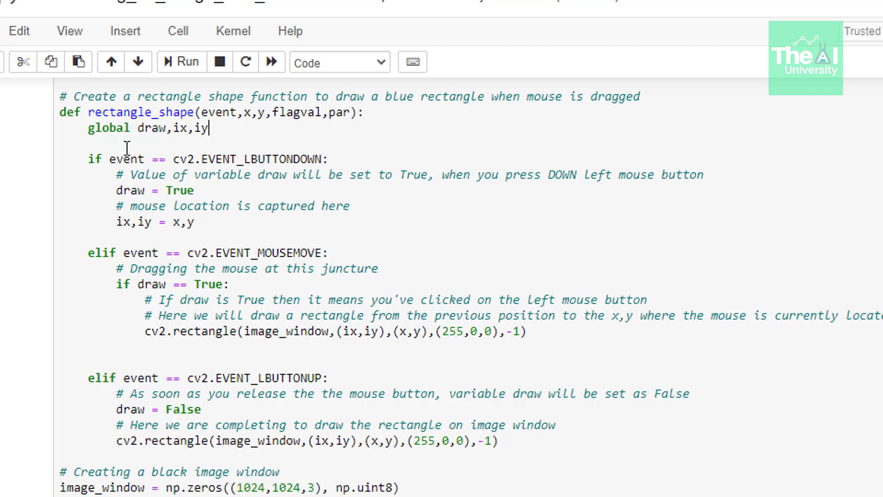
{"action": "mouse_move", "coordinate": [155, 215]}
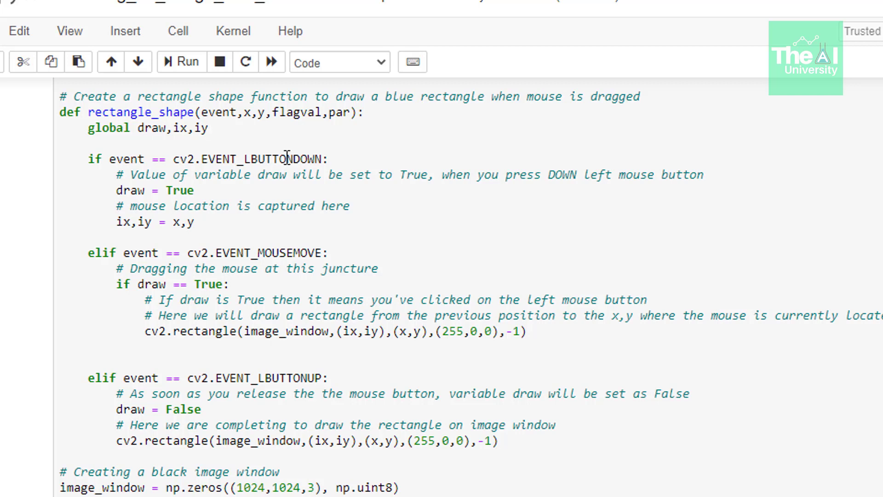
{"action": "mouse_move", "coordinate": [116, 178]}
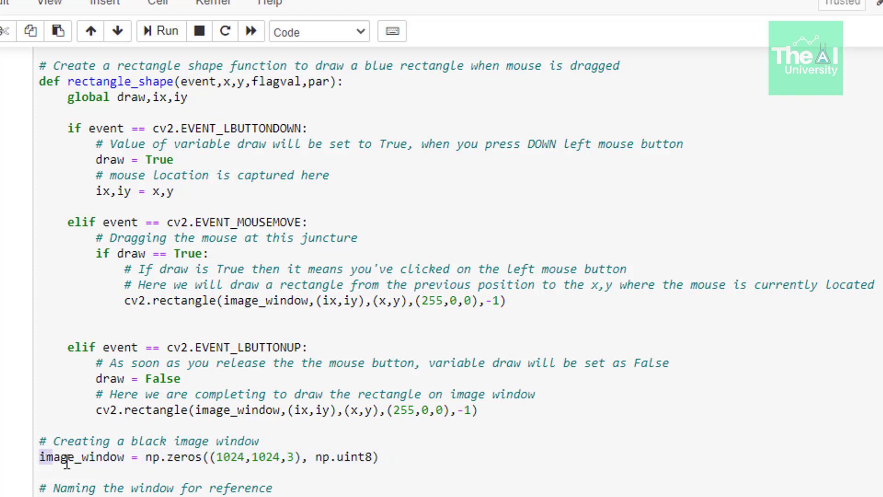
{"action": "triple_click", "coordinate": [208, 456]}
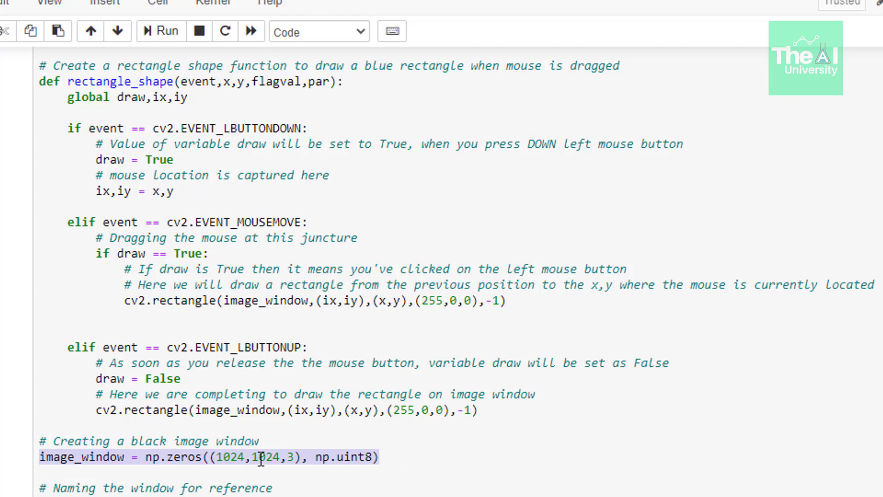
{"action": "mouse_move", "coordinate": [329, 297]}
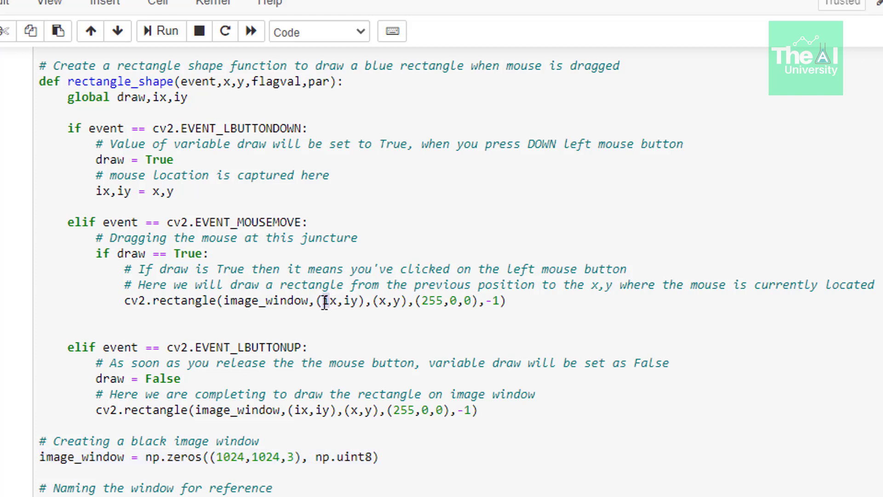
{"action": "double_click", "coordinate": [342, 301]}
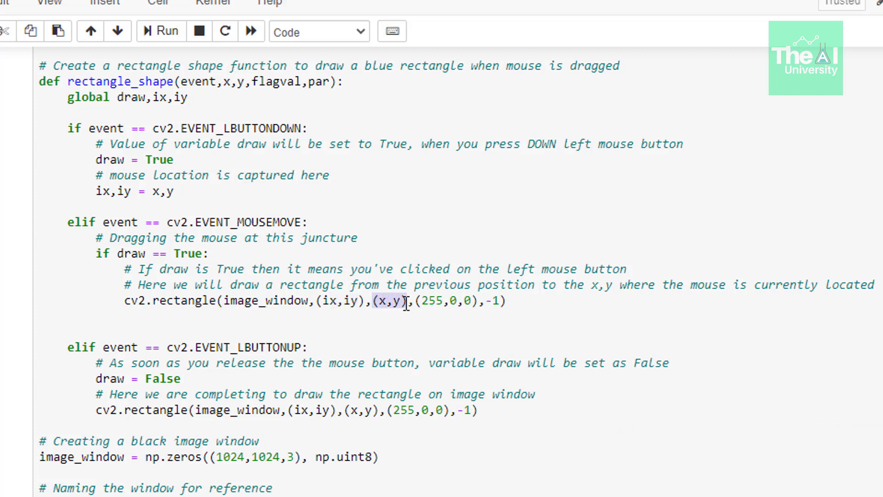
{"action": "left_click", "coordinate": [425, 301]}
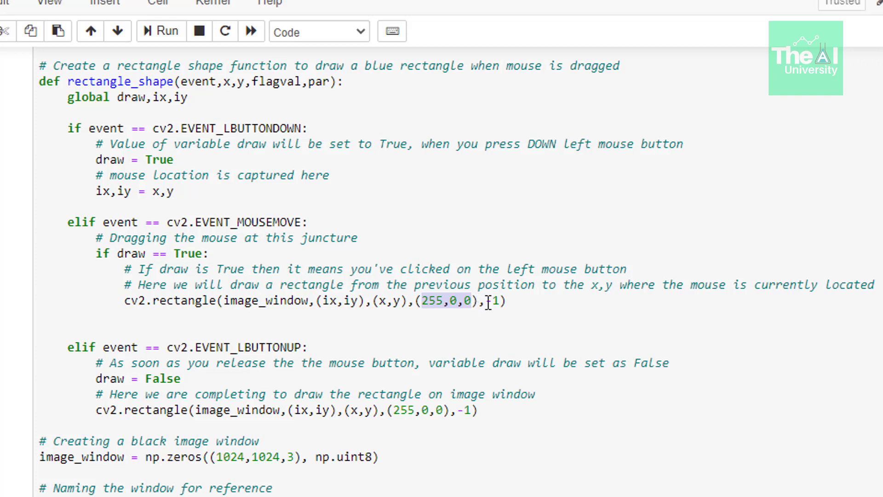
{"action": "type", "text": "-"}
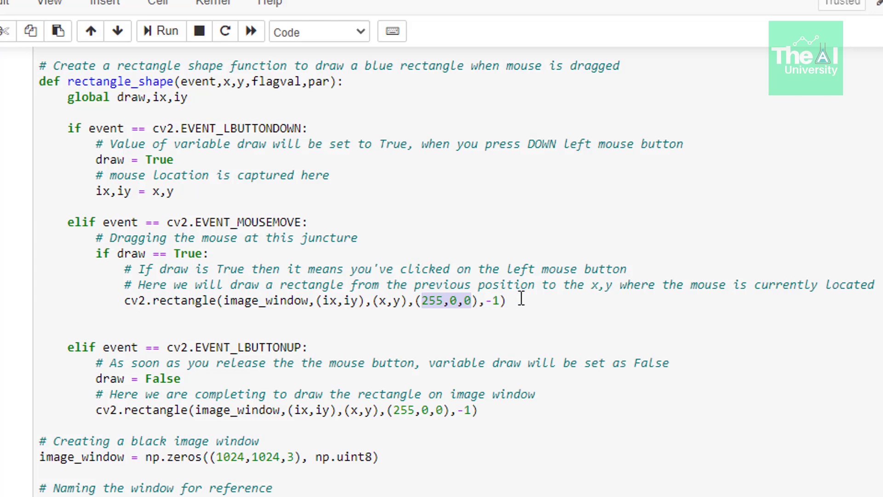
{"action": "scroll", "scroll_direction": "down", "scroll_amount": 3}
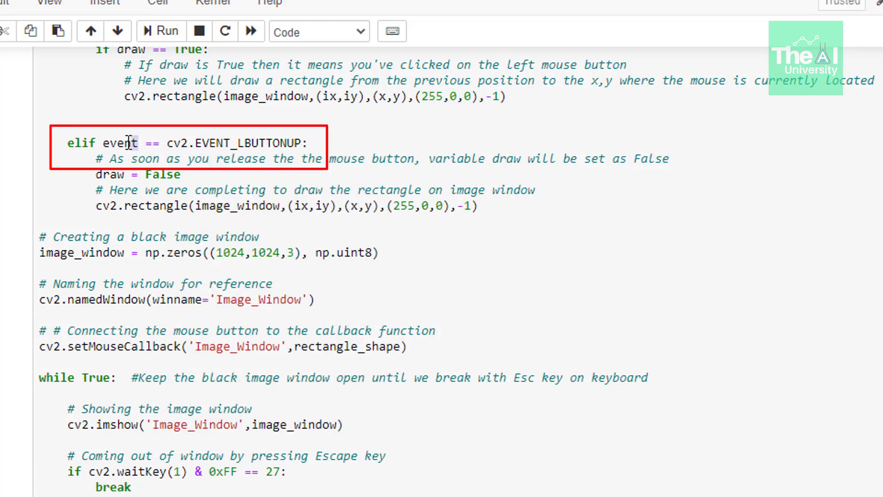
{"action": "double_click", "coordinate": [118, 143]}
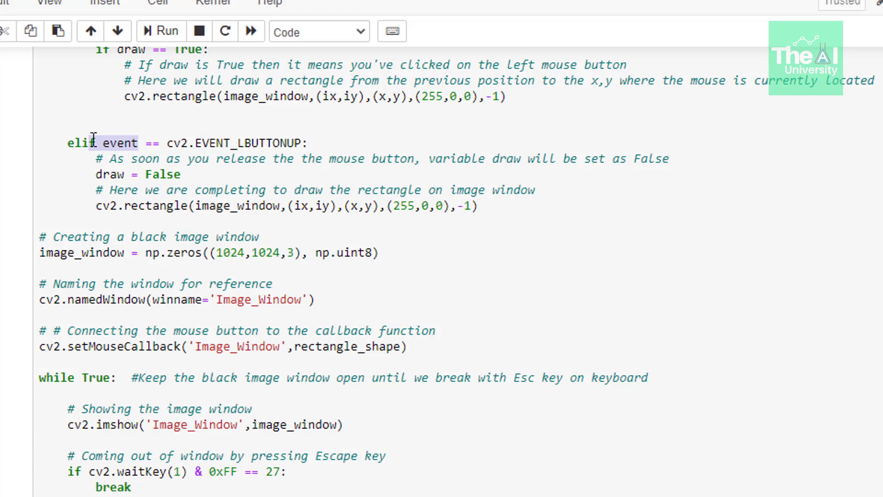
{"action": "mouse_move", "coordinate": [72, 263]}
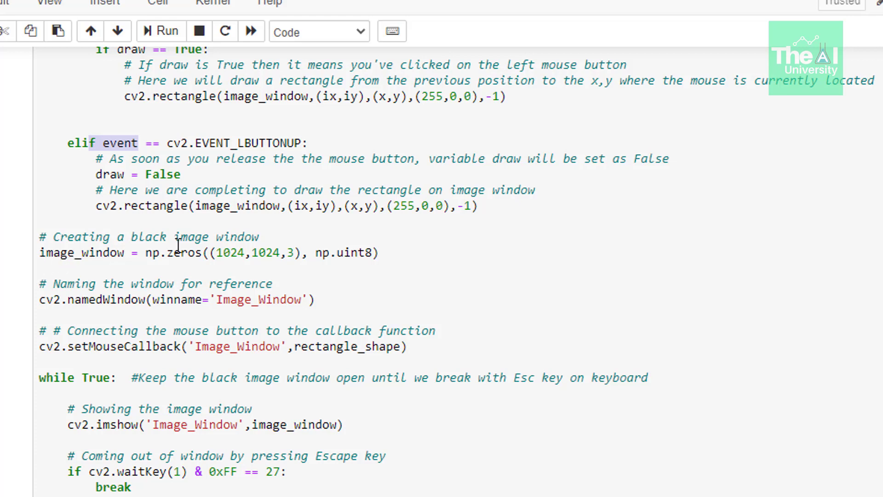
{"action": "double_click", "coordinate": [180, 252]}
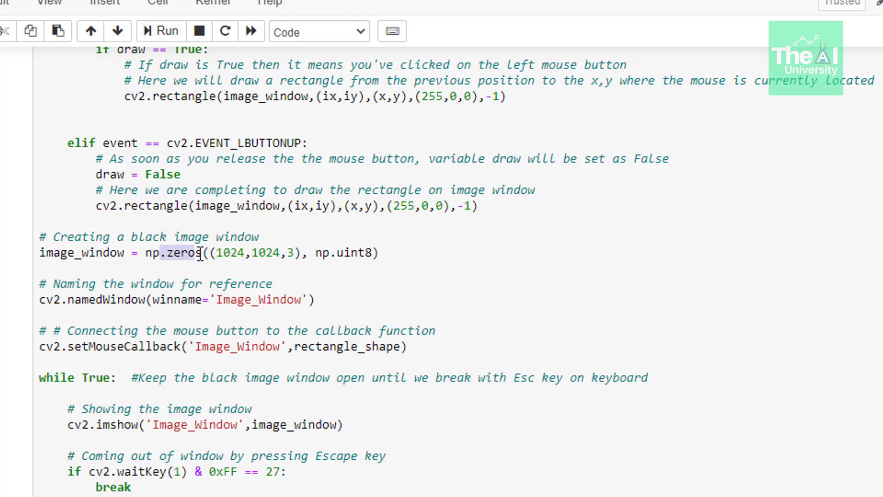
{"action": "mouse_move", "coordinate": [270, 253]}
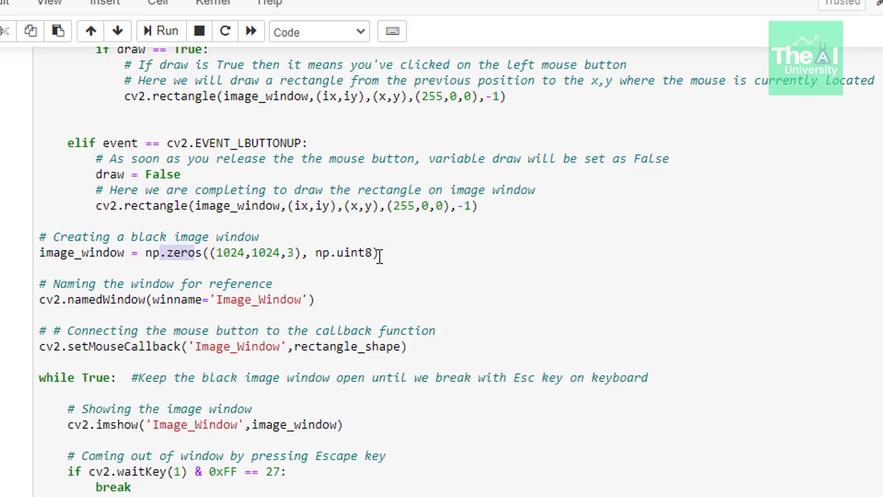
{"action": "scroll", "scroll_direction": "down", "scroll_amount": 3}
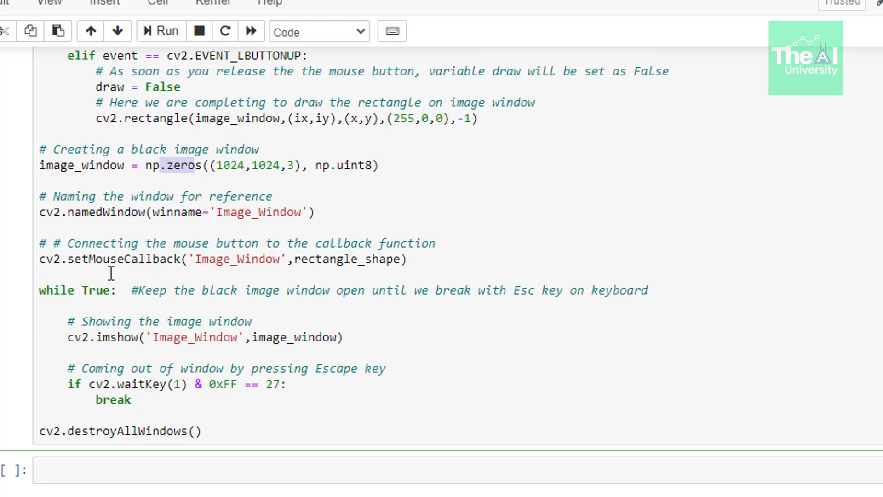
{"action": "scroll", "scroll_direction": "down", "scroll_amount": 3}
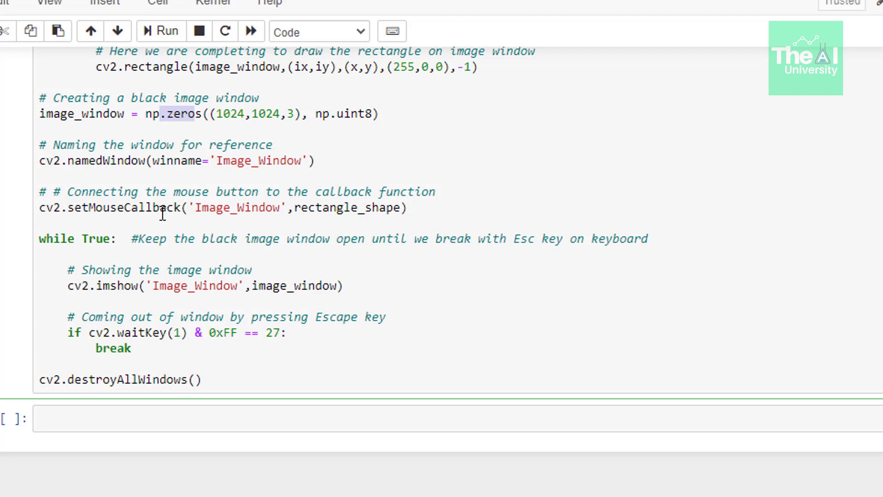
{"action": "mouse_move", "coordinate": [83, 107]}
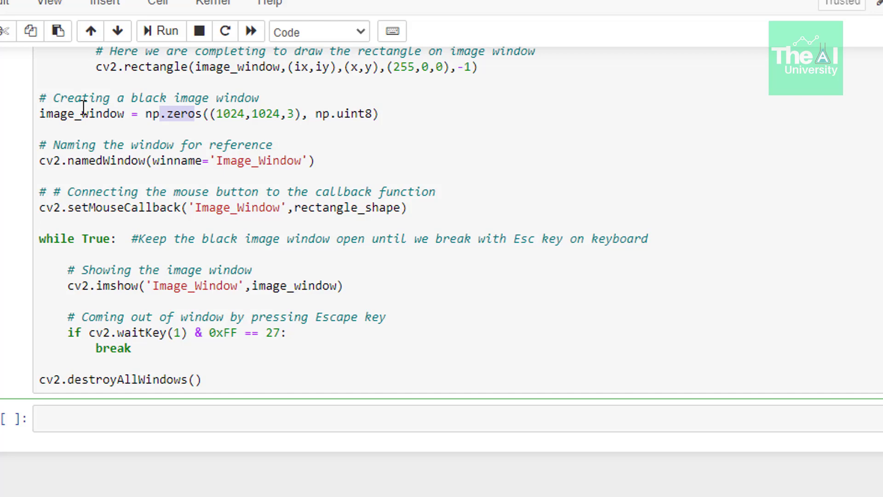
Step: Run the cell and drag a small filled blue rectangle near the window's top-left
{"action": "left_click", "coordinate": [161, 31]}
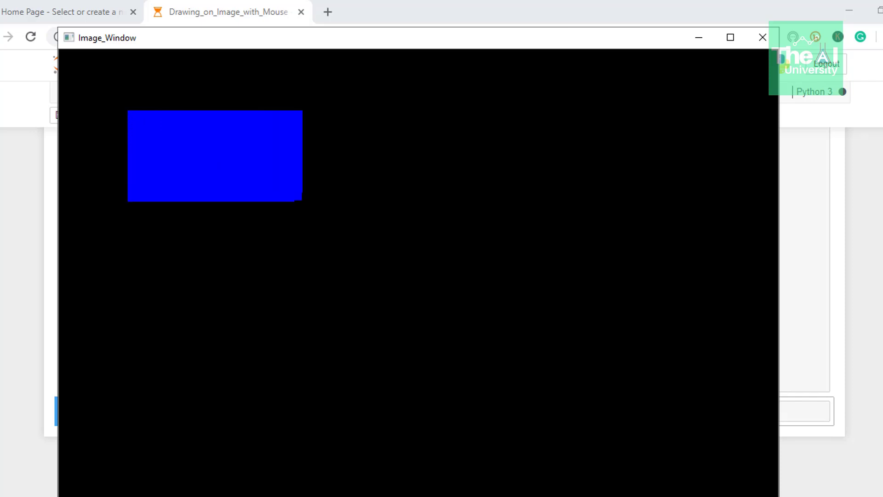
{"action": "left_click_drag", "start_coordinate": [301, 203], "coordinate": [323, 210]}
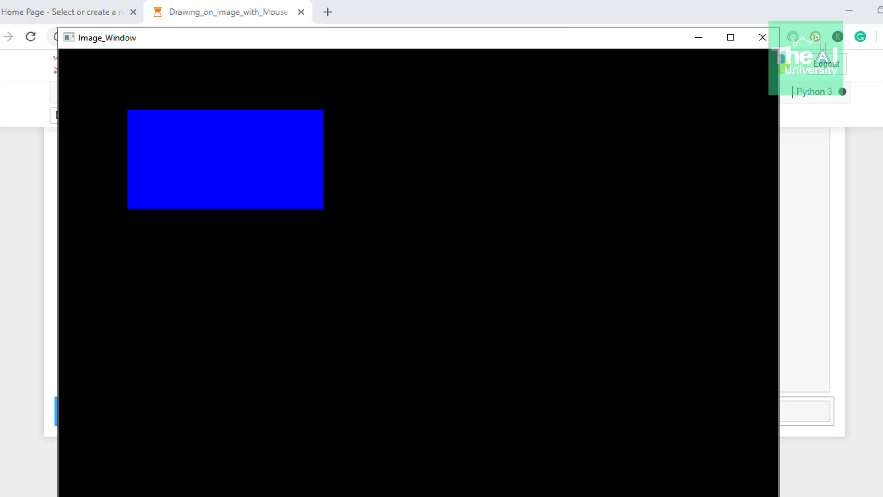
Step: Paint a large blue rectangle across the right side, then close Image_Window with Esc
{"action": "left_click_drag", "start_coordinate": [425, 176], "coordinate": [536, 306]}
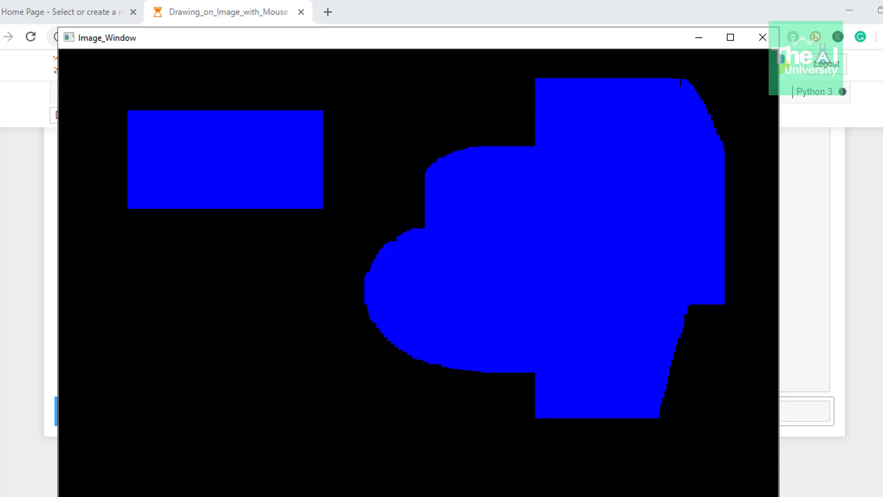
{"action": "key", "text": "Escape"}
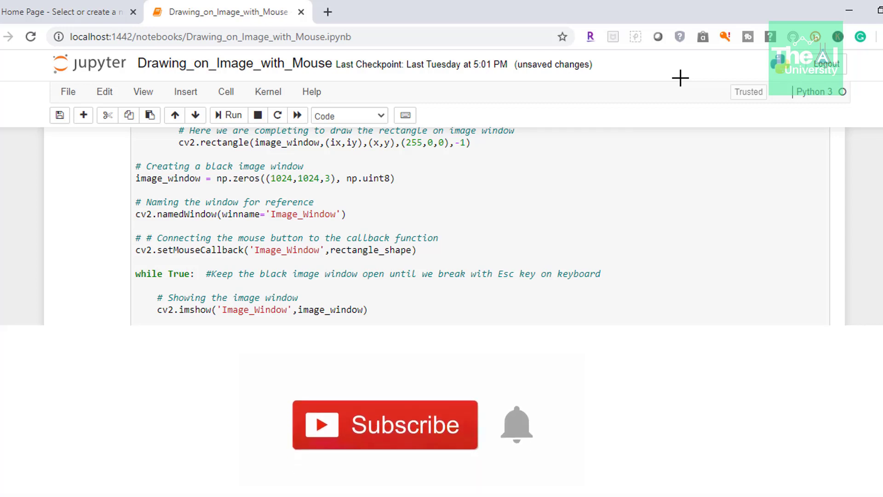
{"action": "mouse_move", "coordinate": [467, 439]}
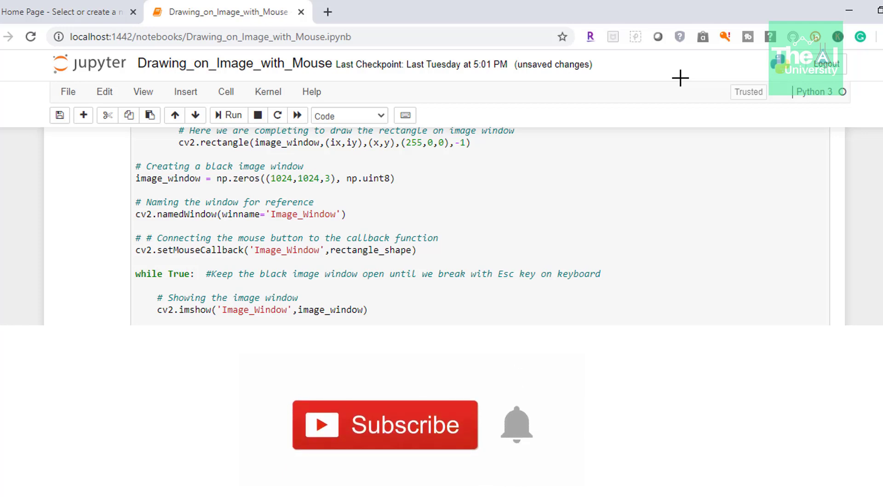
{"action": "mouse_move", "coordinate": [476, 445]}
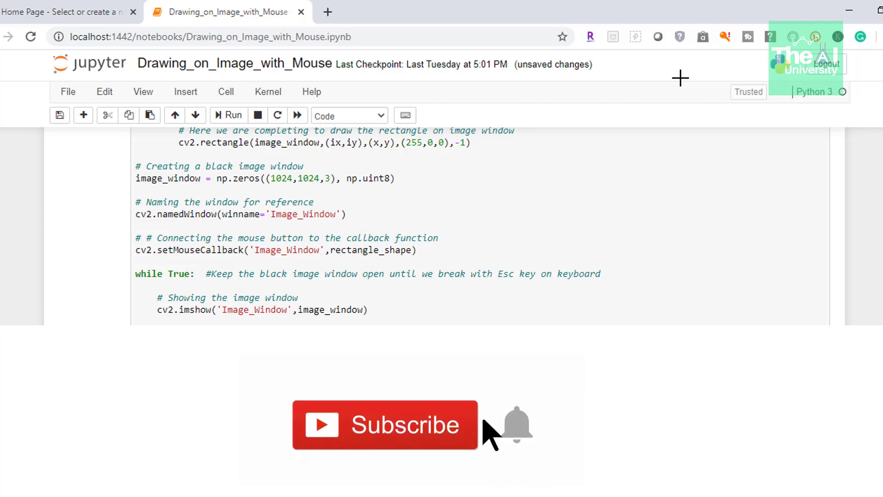
{"action": "mouse_move", "coordinate": [510, 431]}
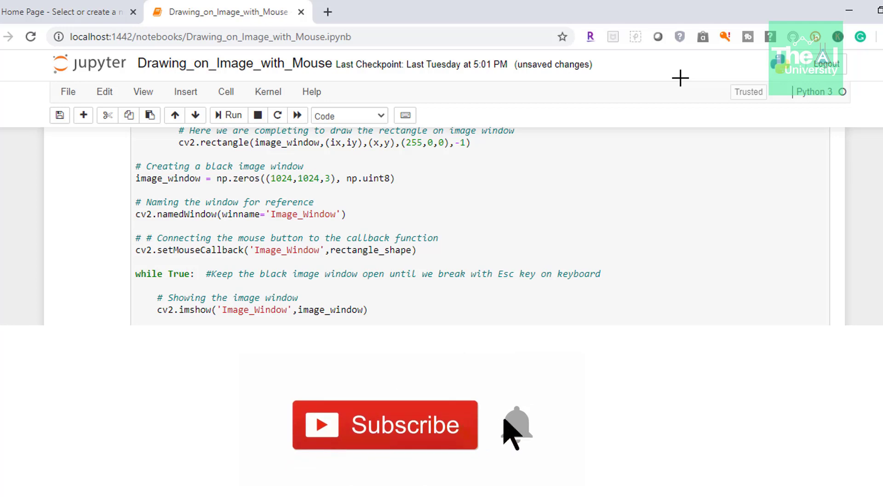